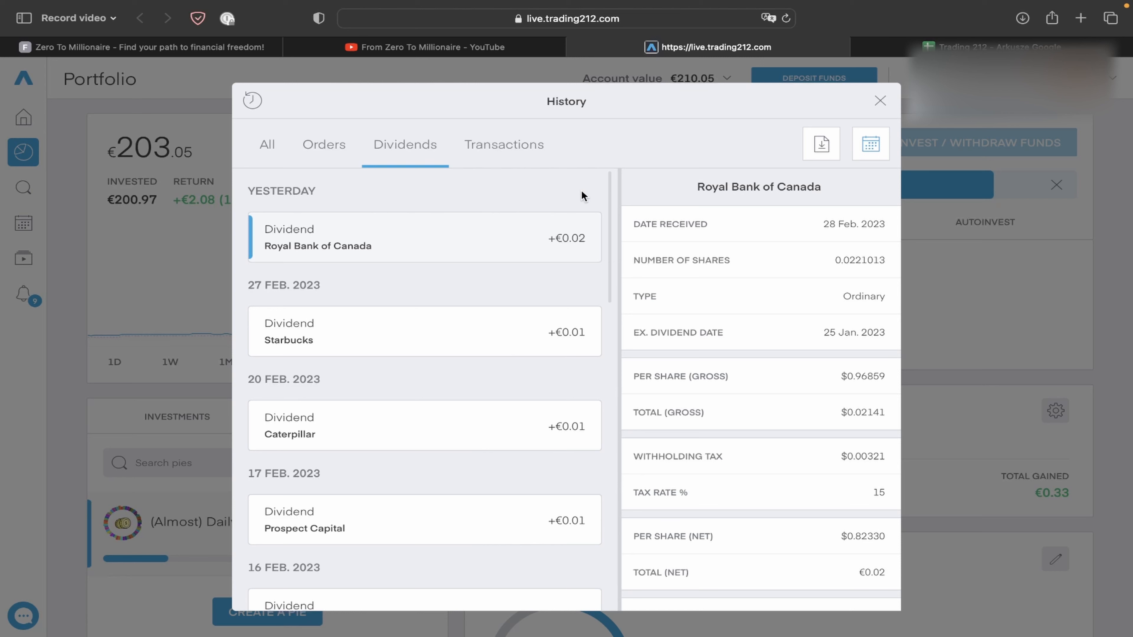
Scroll the Dividends history from the Royal Bank of Canada 28 Feb. 2023 payout back to early February
{"action": "scroll", "scroll_direction": "down", "scroll_amount": 3}
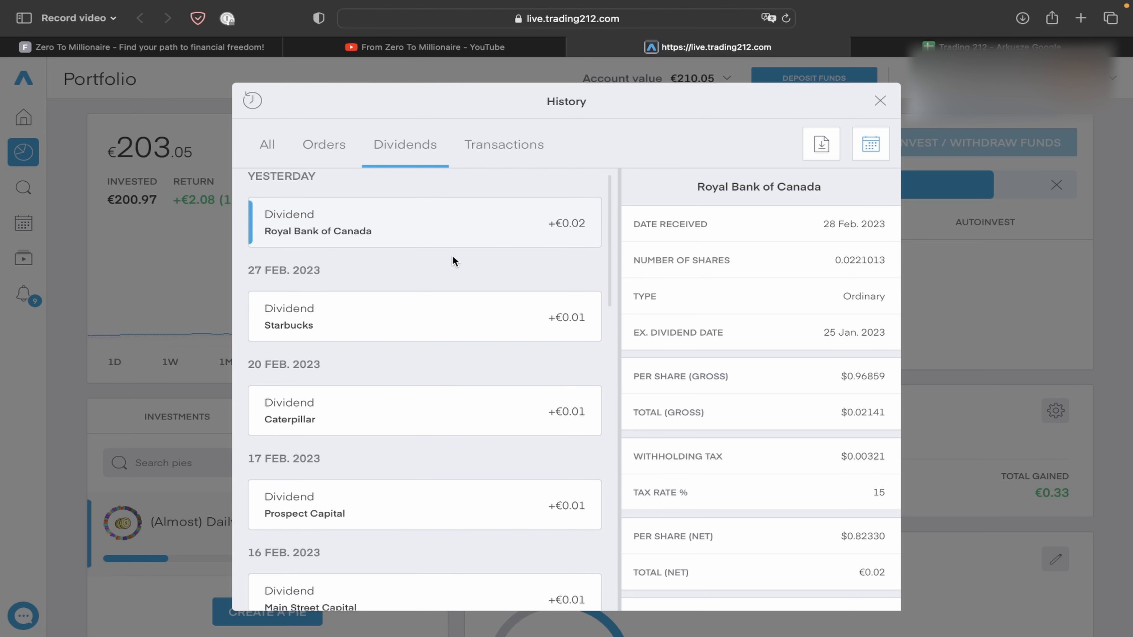
{"action": "mouse_move", "coordinate": [587, 258]}
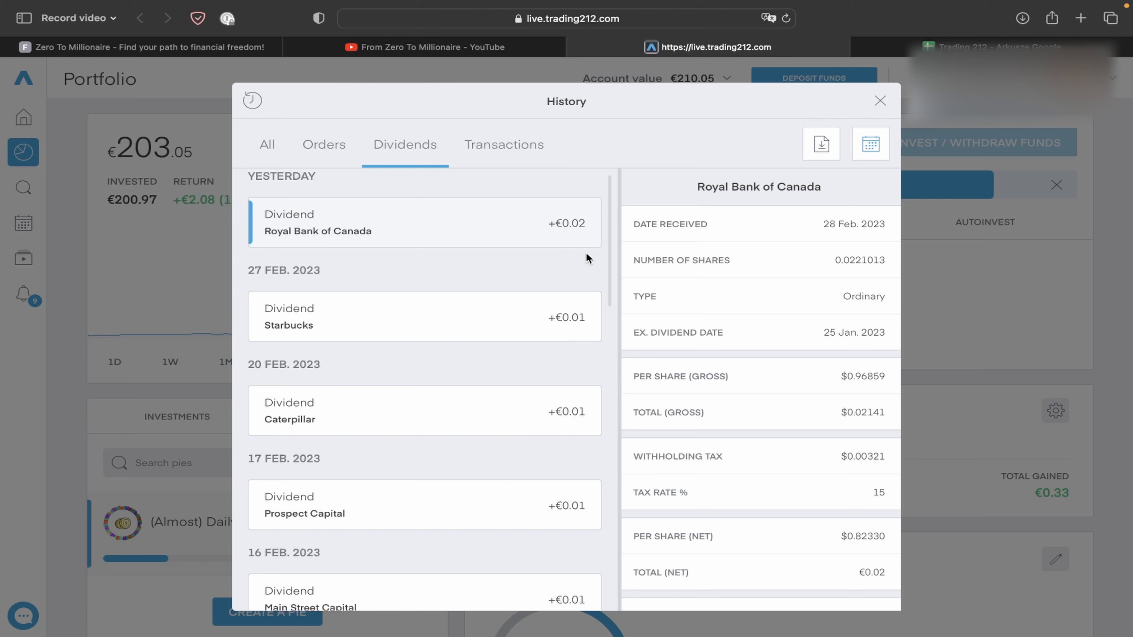
{"action": "scroll", "scroll_direction": "down", "scroll_amount": 3}
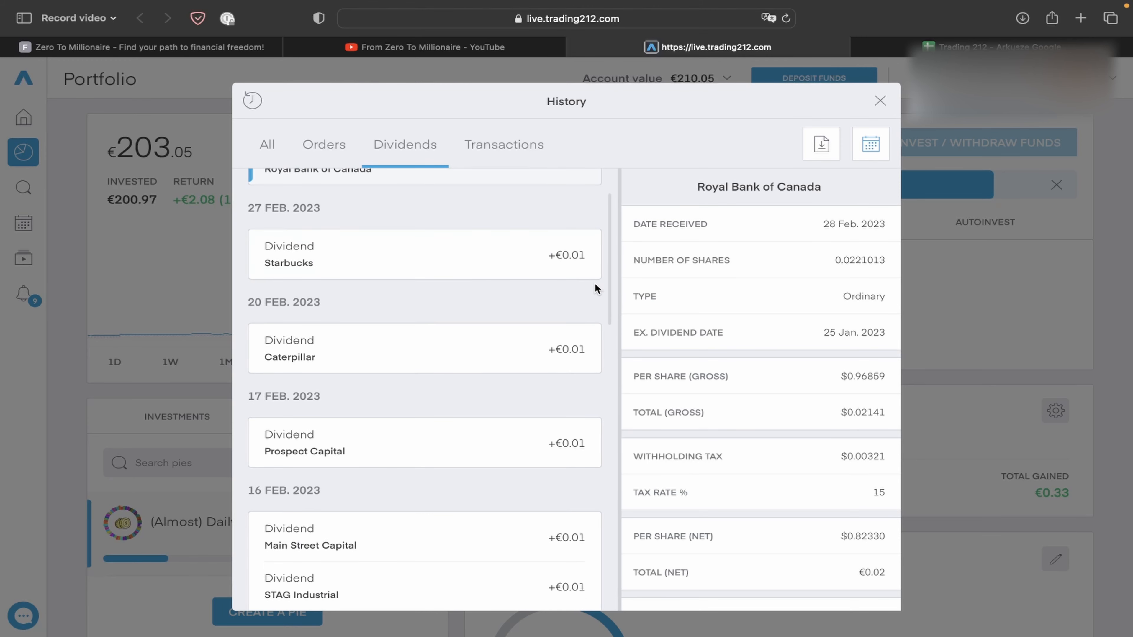
{"action": "scroll", "scroll_direction": "down", "scroll_amount": 3}
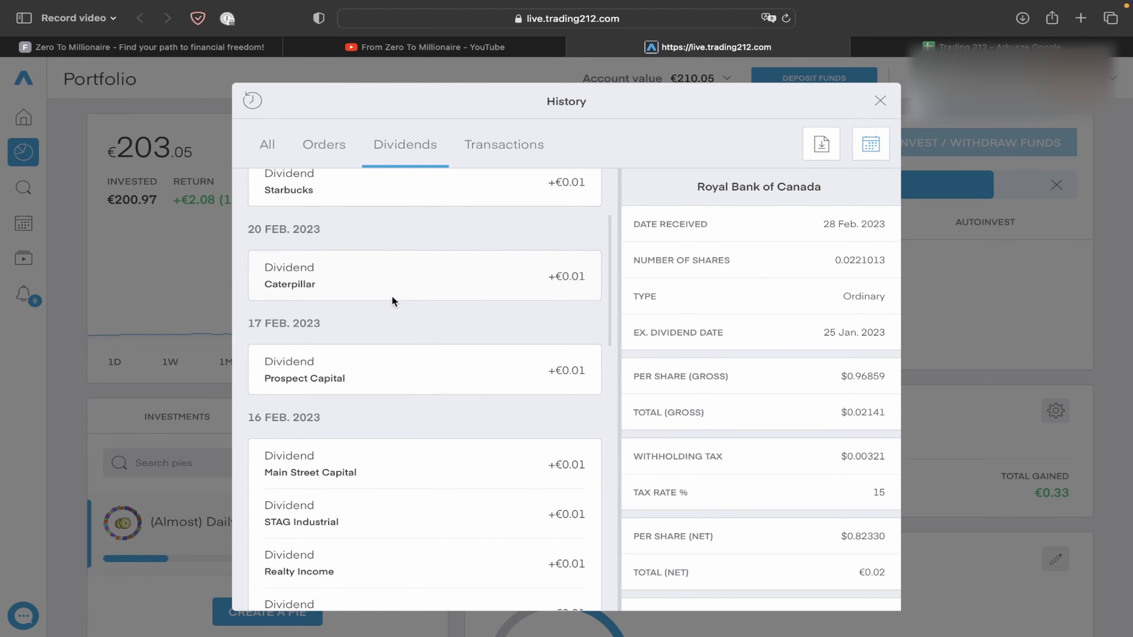
{"action": "scroll", "scroll_direction": "down", "scroll_amount": 3}
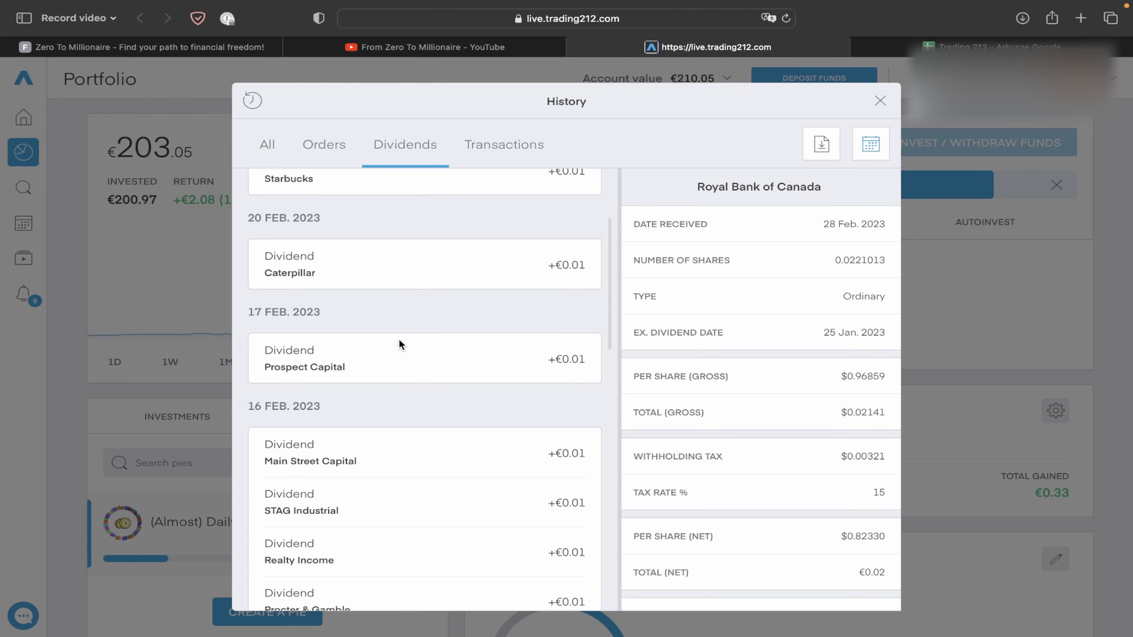
{"action": "scroll", "scroll_direction": "down", "scroll_amount": 3}
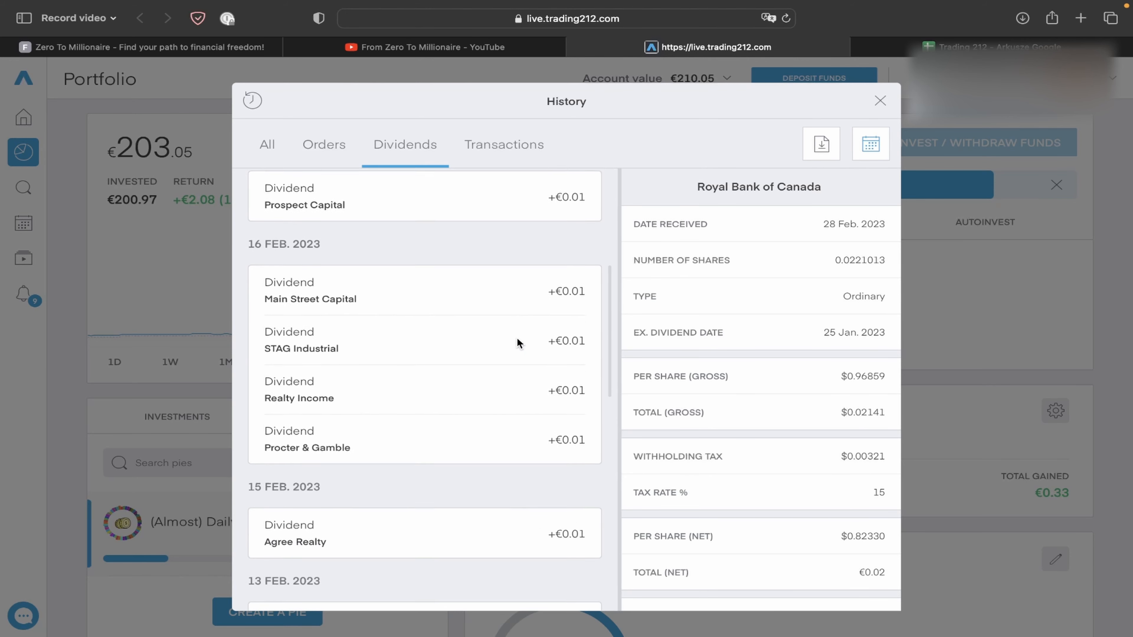
{"action": "scroll", "scroll_direction": "down", "scroll_amount": 3}
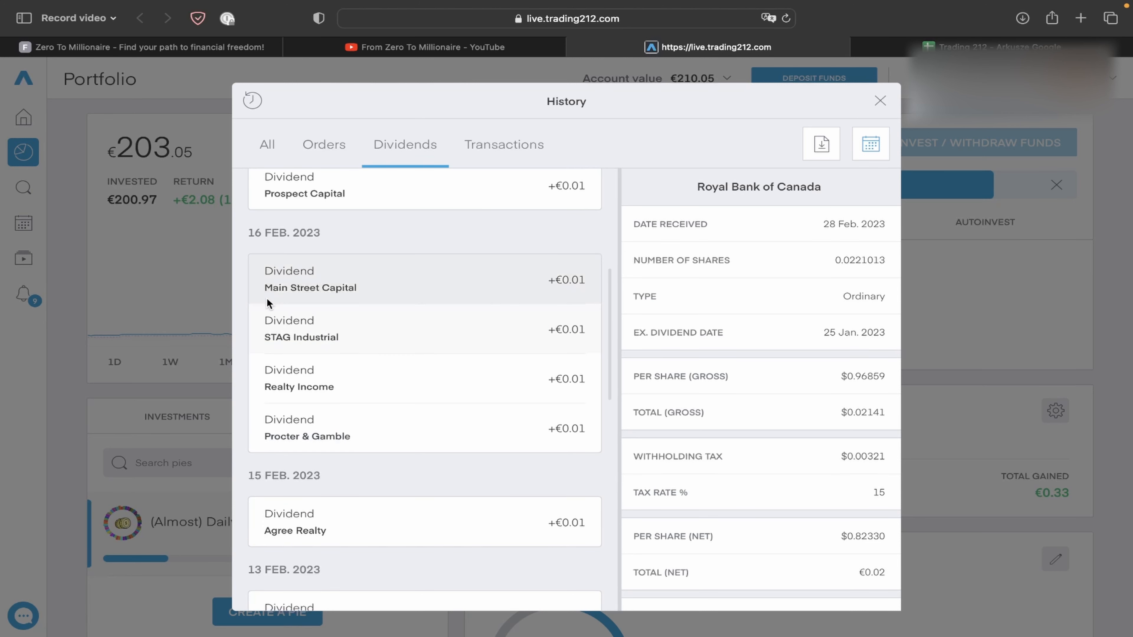
{"action": "mouse_move", "coordinate": [527, 305]}
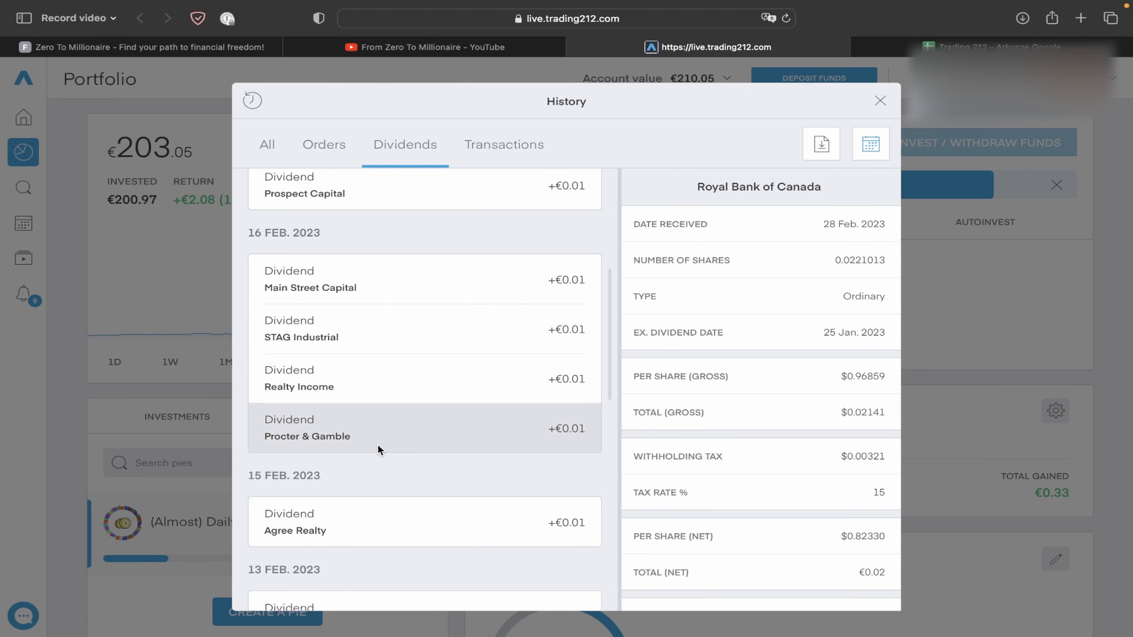
{"action": "scroll", "scroll_direction": "down", "scroll_amount": 3}
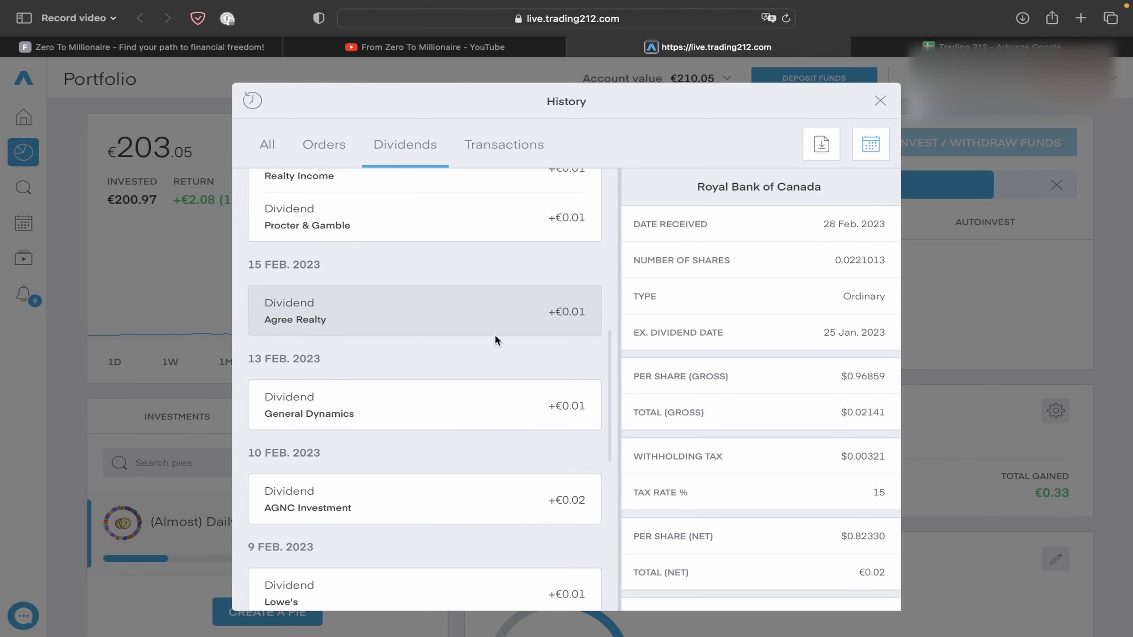
{"action": "scroll", "scroll_direction": "down", "scroll_amount": 3}
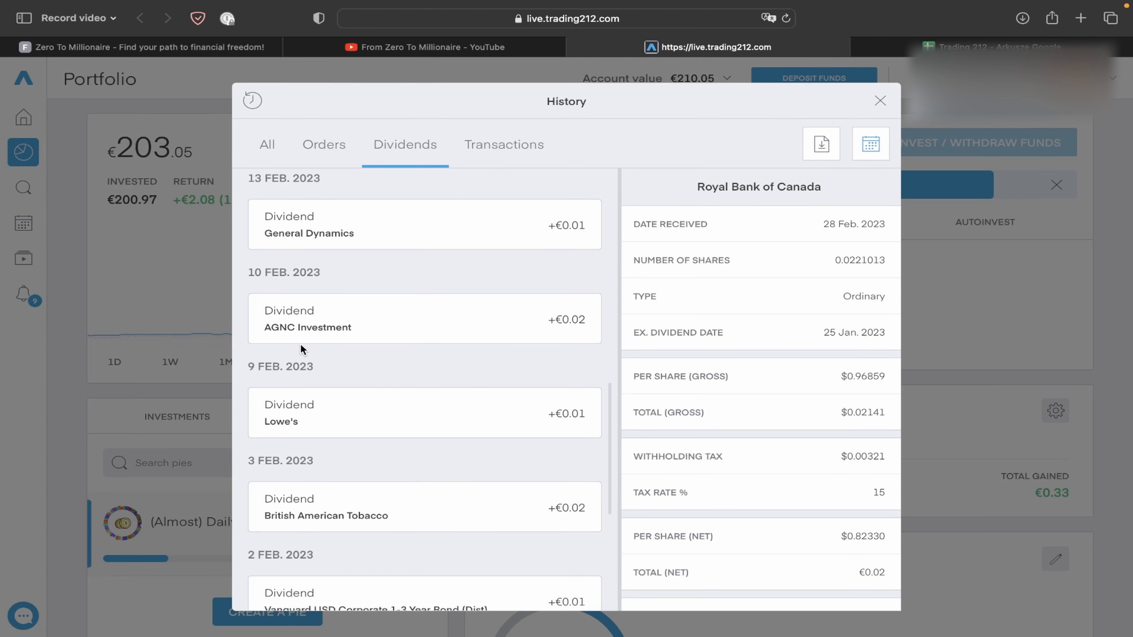
{"action": "mouse_move", "coordinate": [568, 358]}
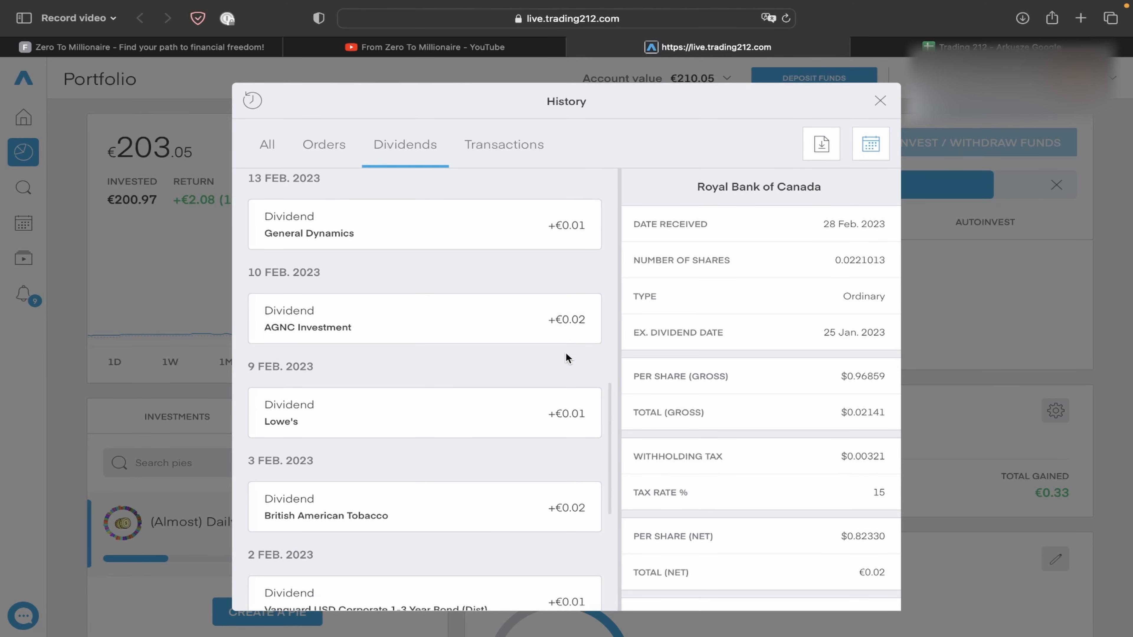
{"action": "scroll", "scroll_direction": "down", "scroll_amount": 3}
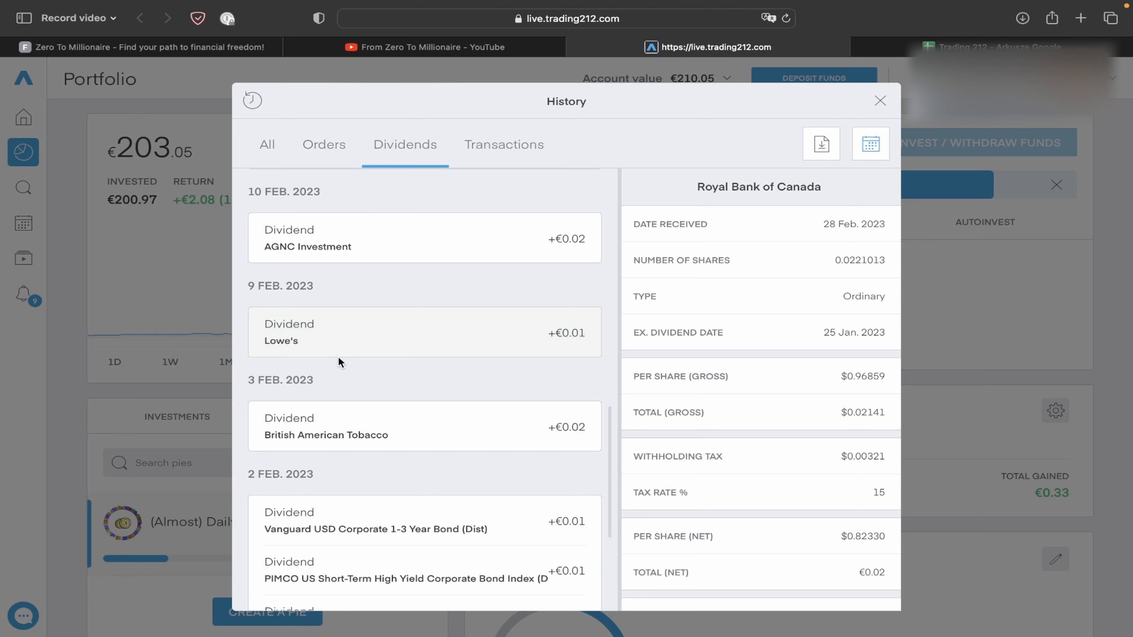
{"action": "scroll", "scroll_direction": "down", "scroll_amount": 3}
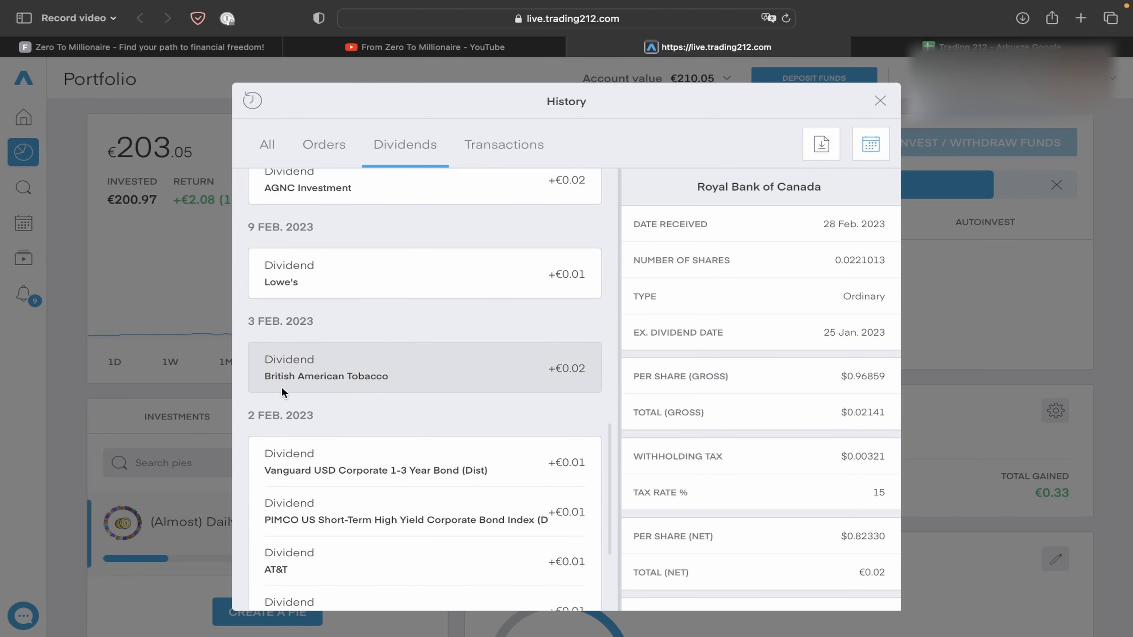
{"action": "mouse_move", "coordinate": [602, 395]}
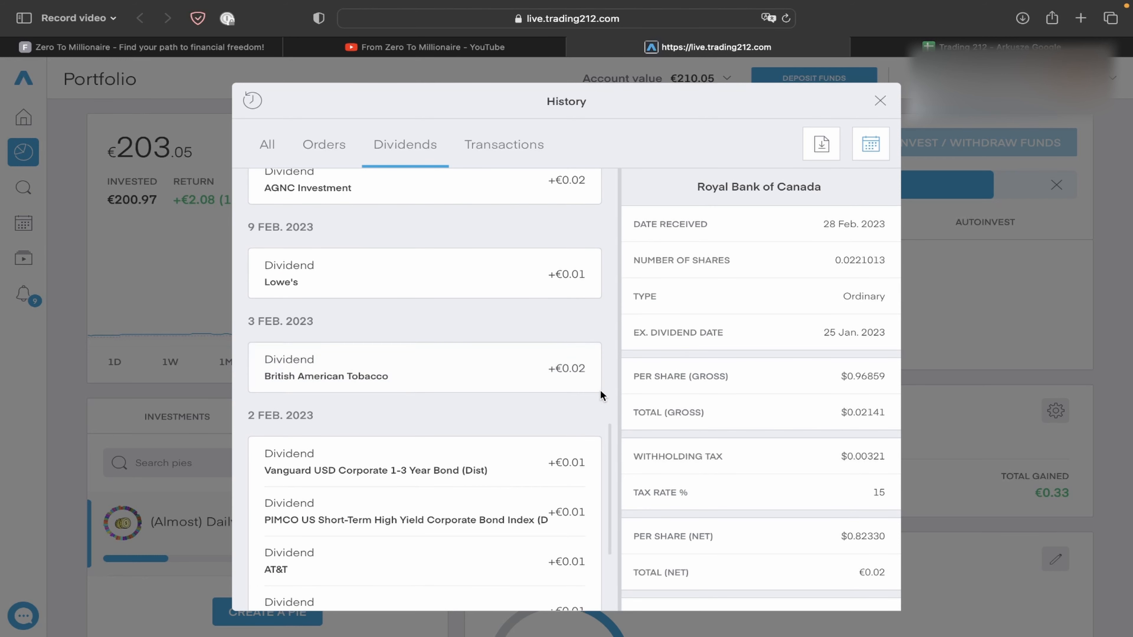
{"action": "scroll", "scroll_direction": "down", "scroll_amount": 3}
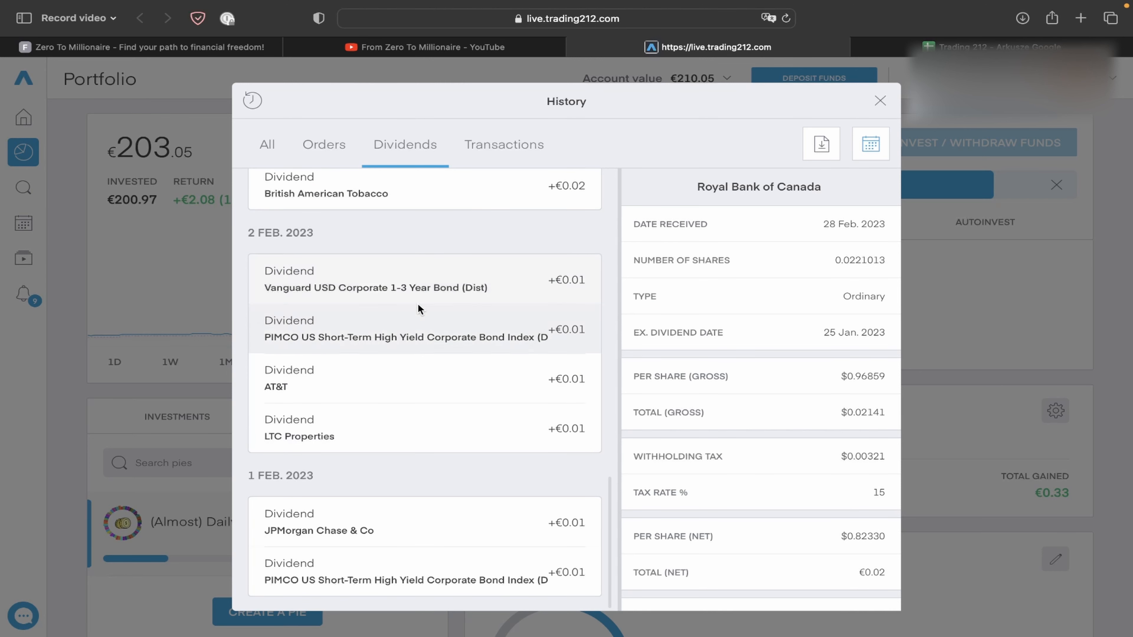
{"action": "mouse_move", "coordinate": [557, 348]}
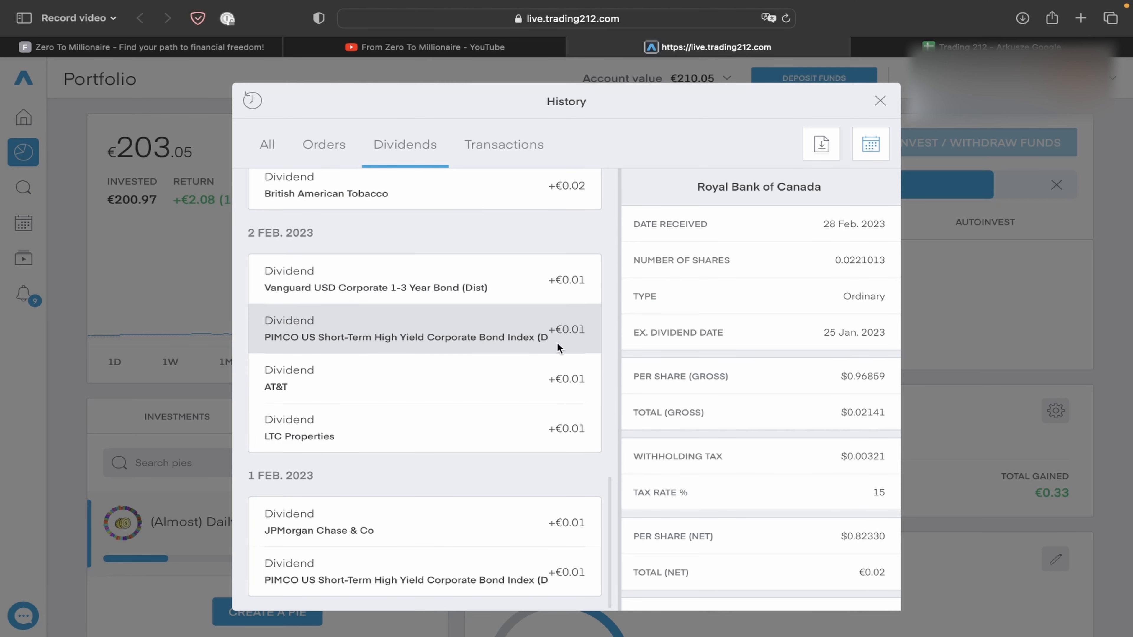
{"action": "mouse_move", "coordinate": [555, 409]}
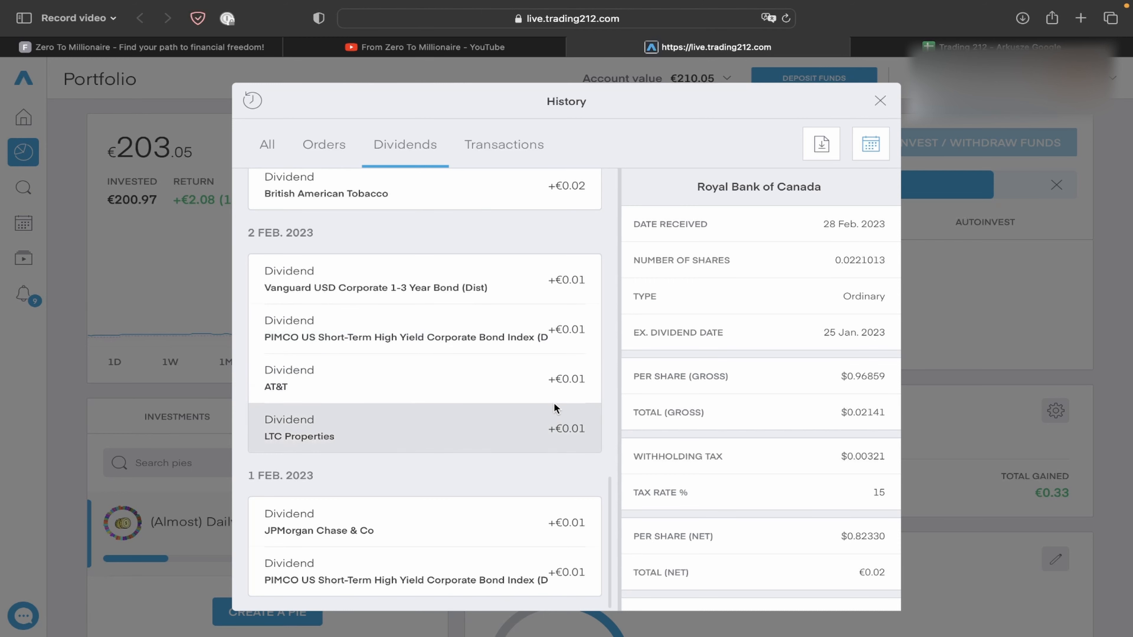
{"action": "mouse_move", "coordinate": [302, 455]}
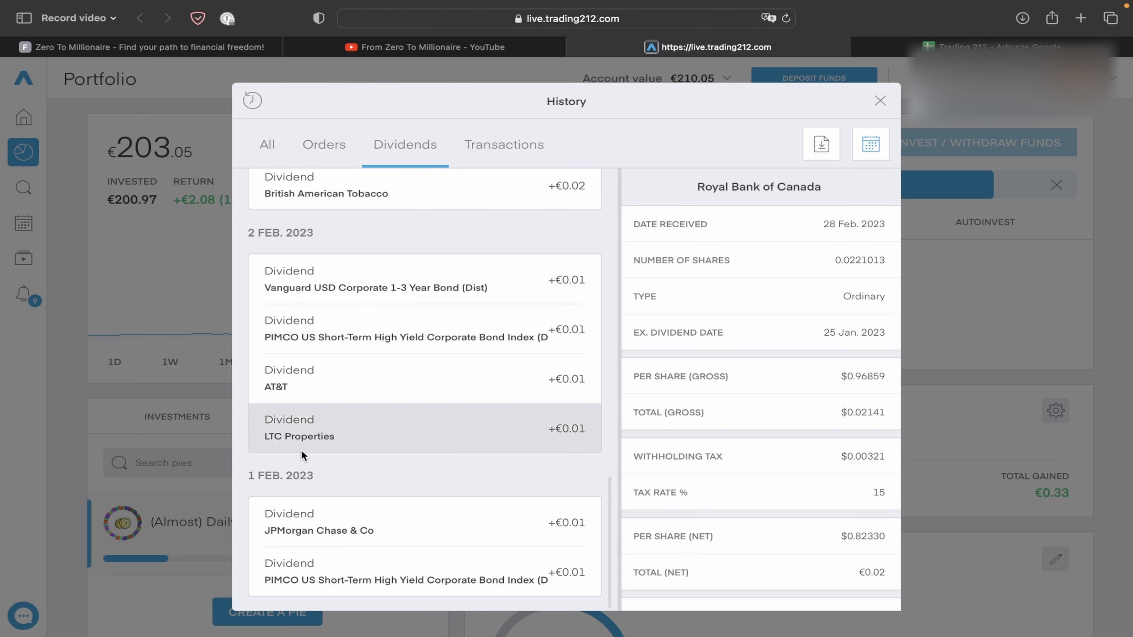
{"action": "mouse_move", "coordinate": [525, 468]}
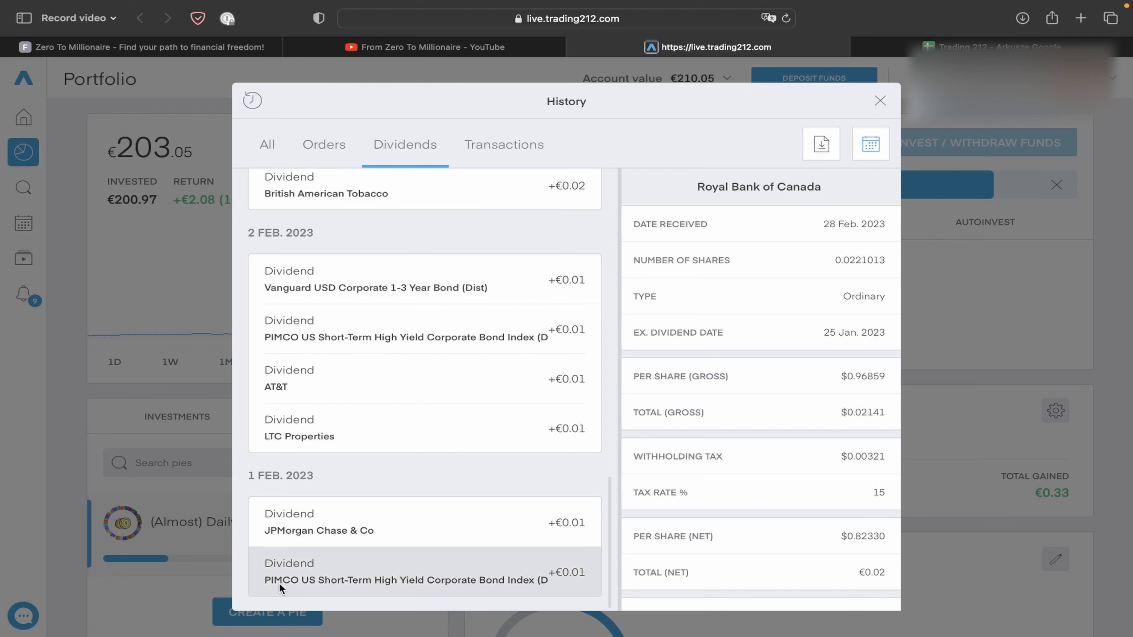
{"action": "mouse_move", "coordinate": [544, 591]}
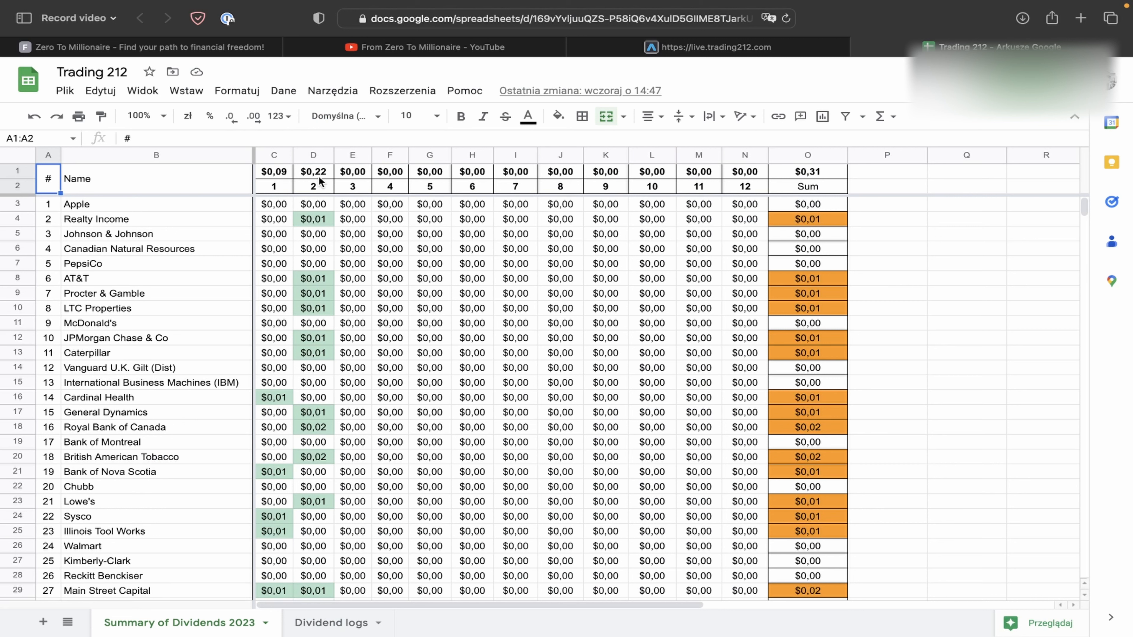
{"action": "mouse_move", "coordinate": [316, 197]}
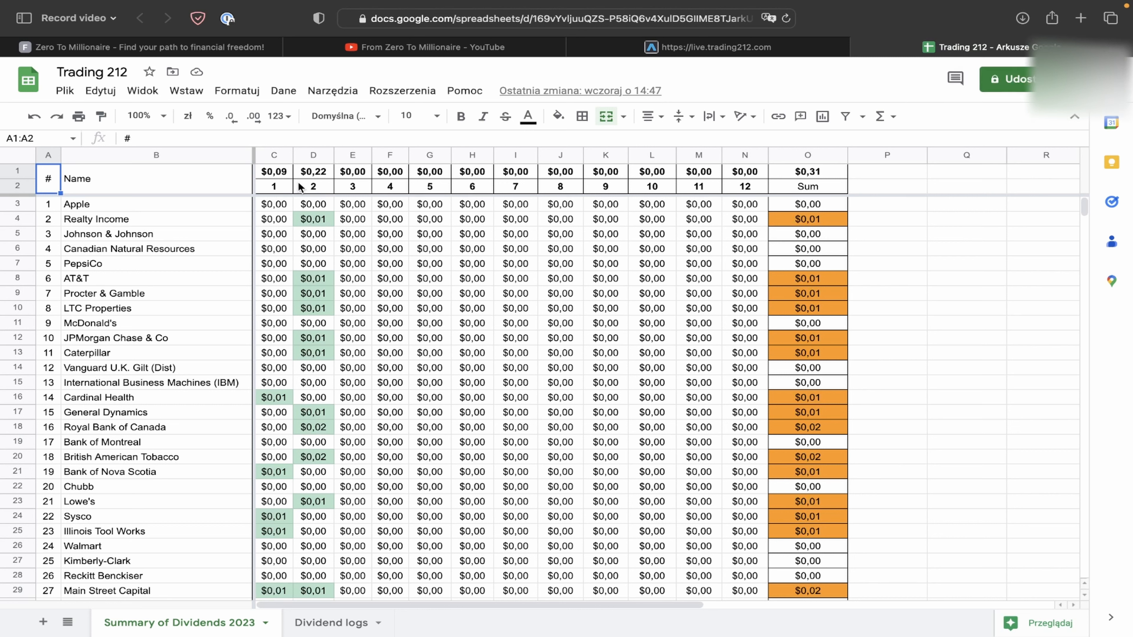
{"action": "mouse_move", "coordinate": [269, 186]}
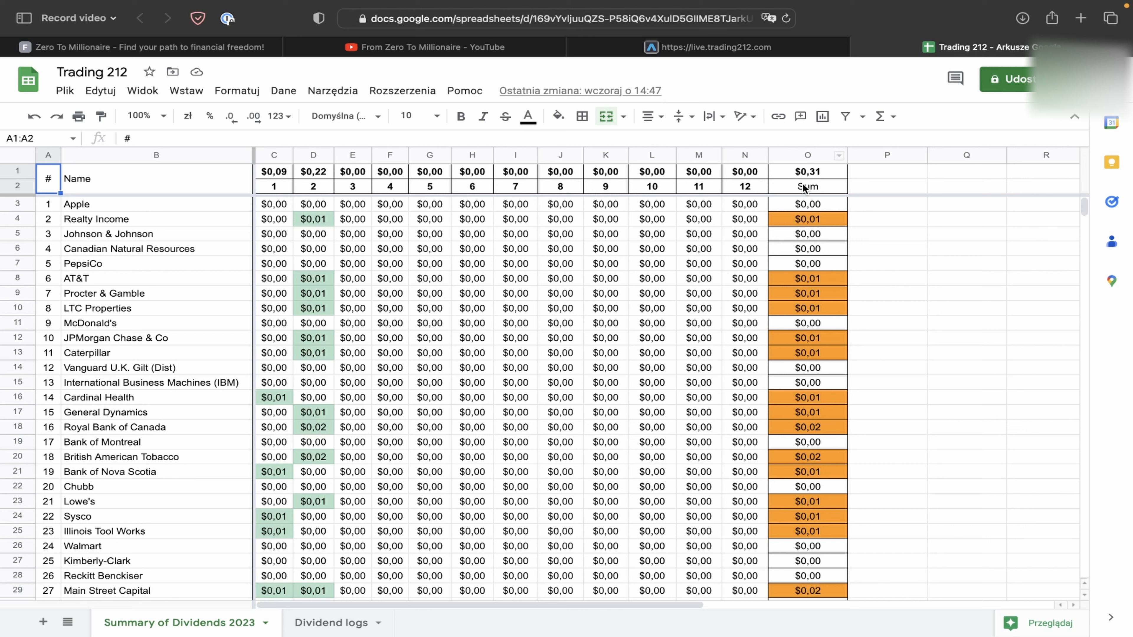
{"action": "mouse_move", "coordinate": [826, 184]}
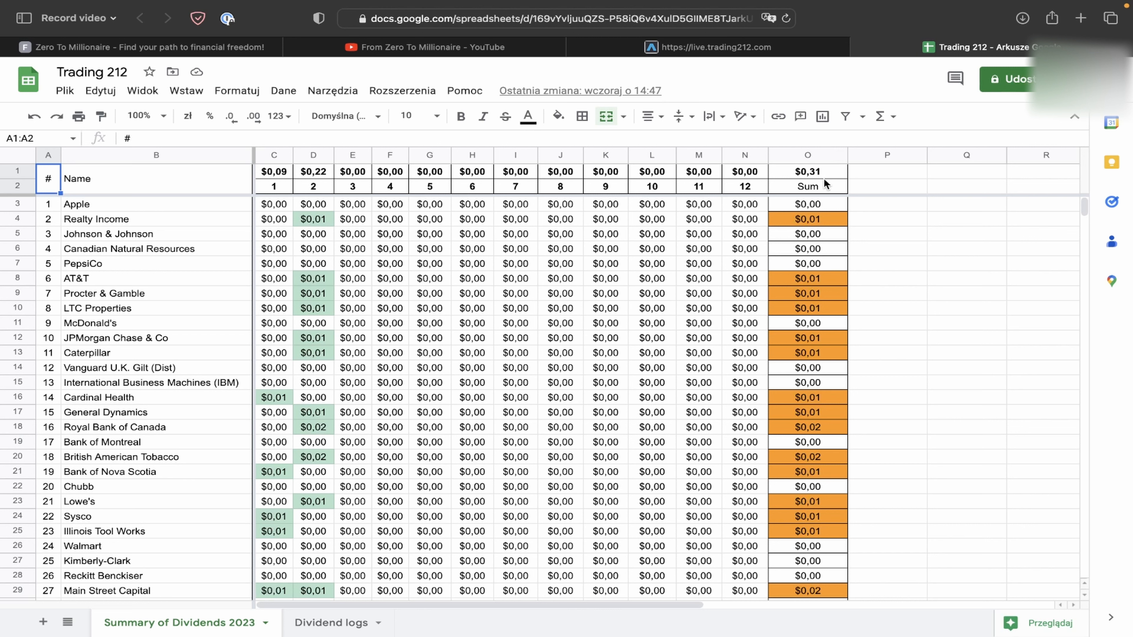
Return from the Summary of Dividends 2023 sheet to the Trading 212 portfolio
{"action": "left_click", "coordinate": [711, 47]}
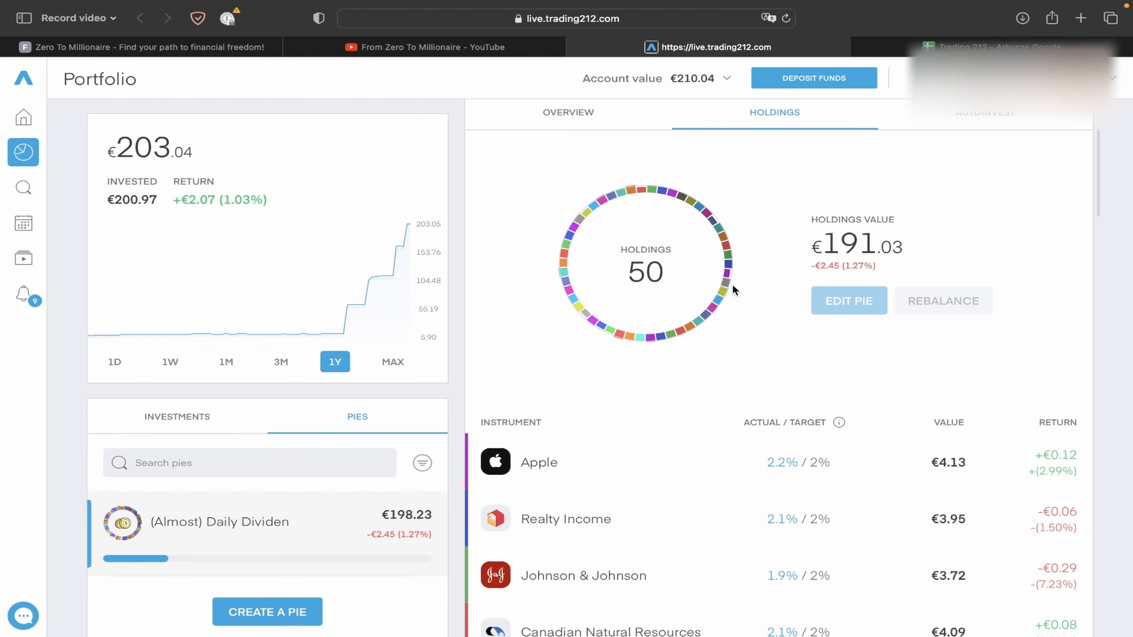
Expand the dividend pie's 50 holdings and review them from Apple to Agree Realty and Roper Technologies
{"action": "left_click", "coordinate": [219, 522]}
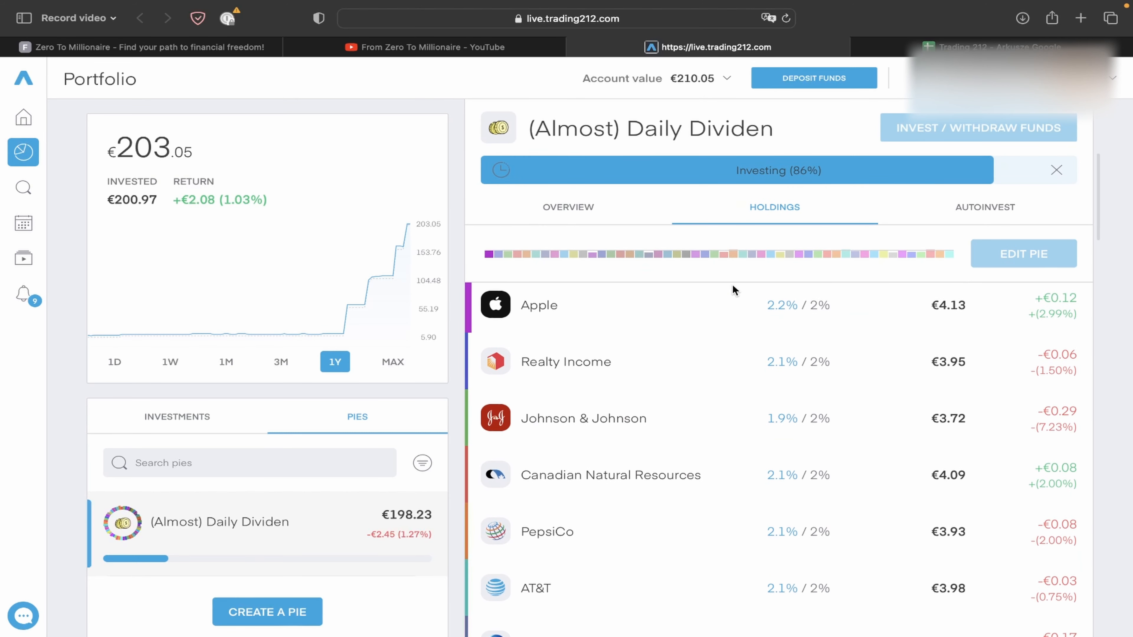
{"action": "scroll", "scroll_direction": "down", "scroll_amount": 3}
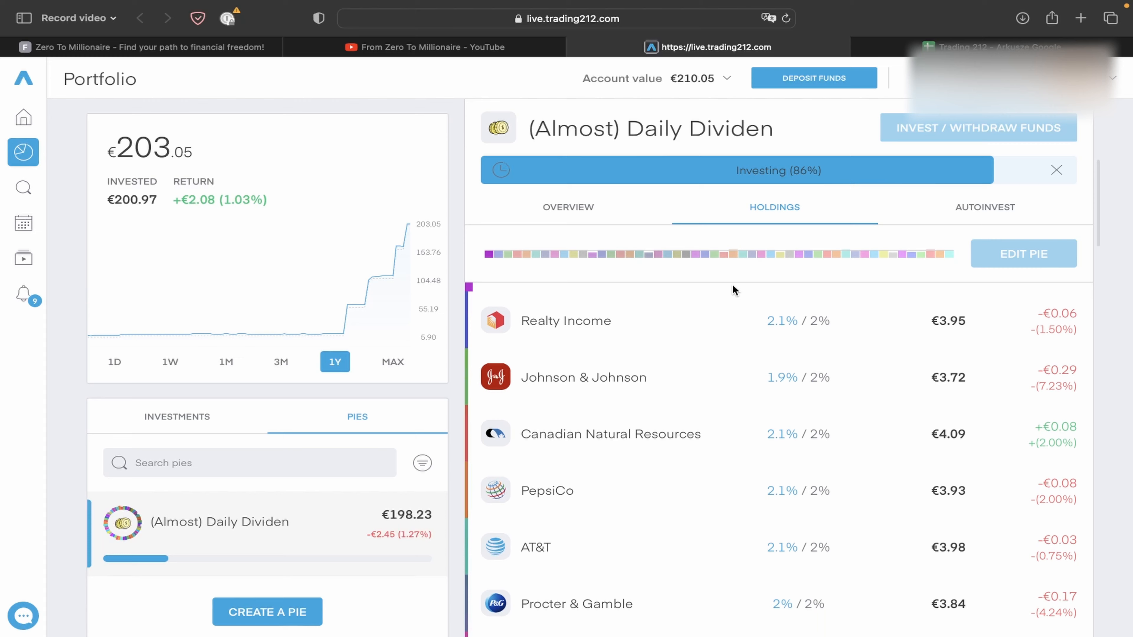
{"action": "scroll", "scroll_direction": "down", "scroll_amount": 3}
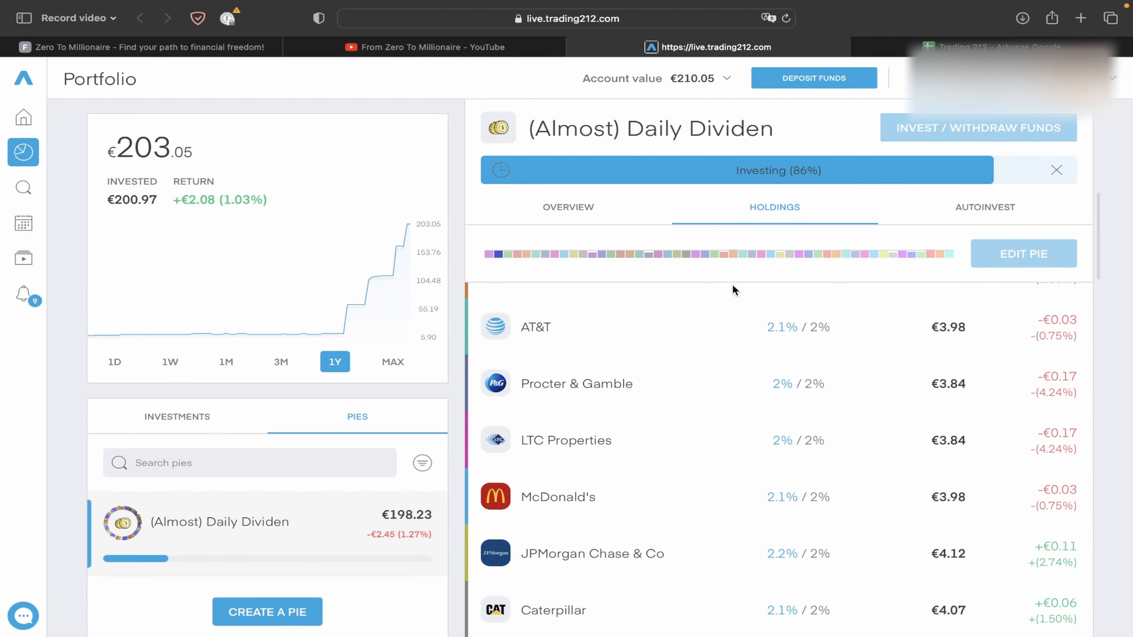
{"action": "scroll", "scroll_direction": "down", "scroll_amount": 3}
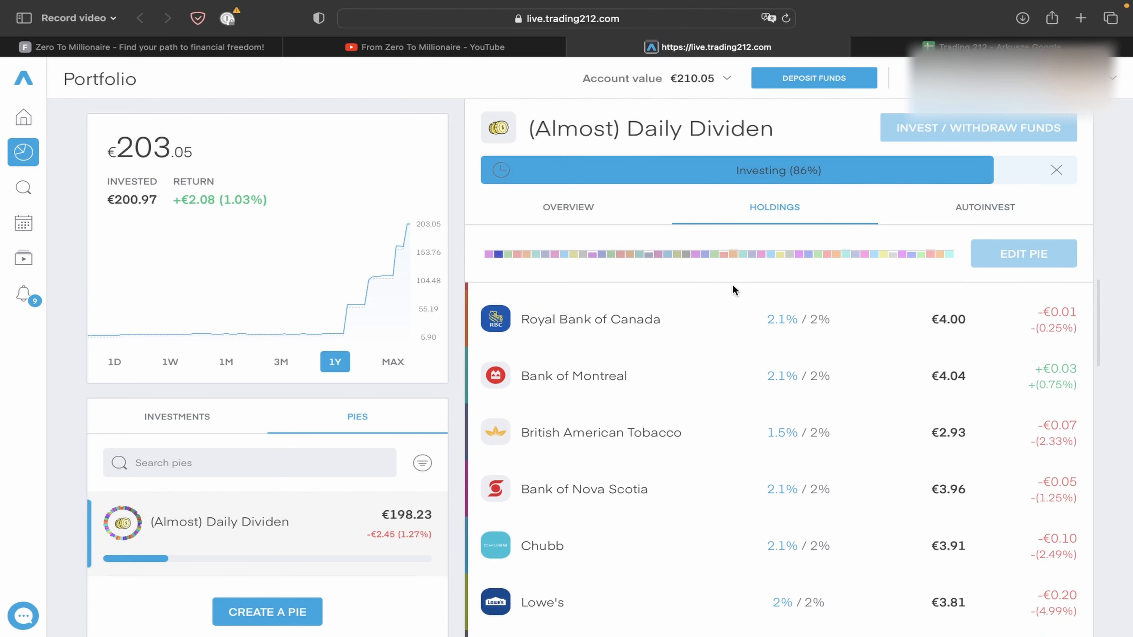
{"action": "scroll", "scroll_direction": "down", "scroll_amount": 3}
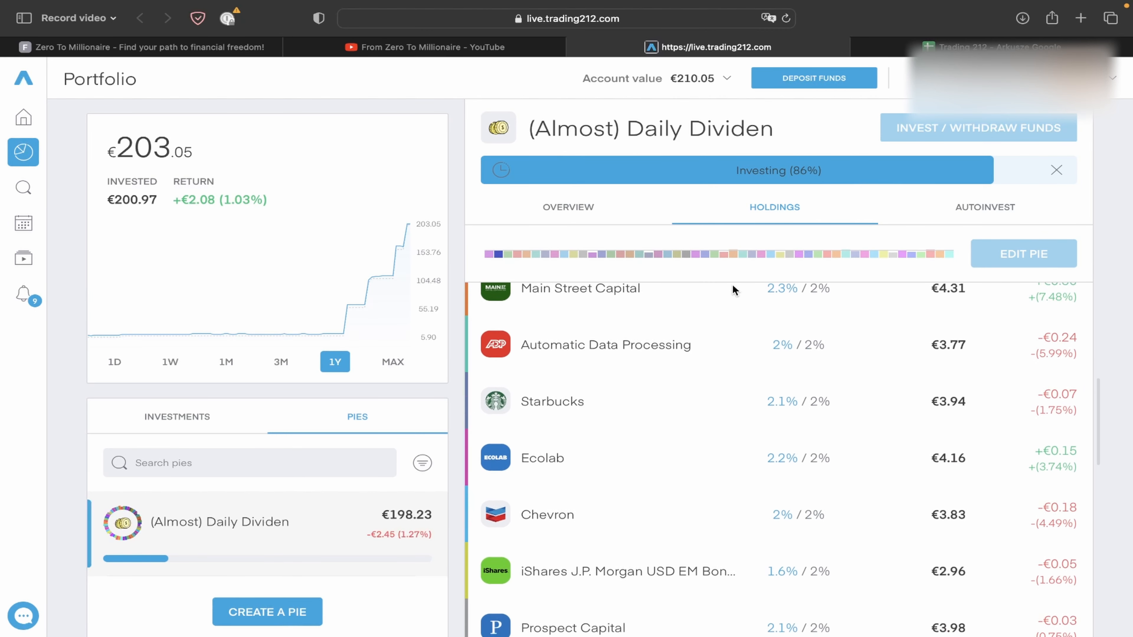
{"action": "scroll", "scroll_direction": "down", "scroll_amount": 3}
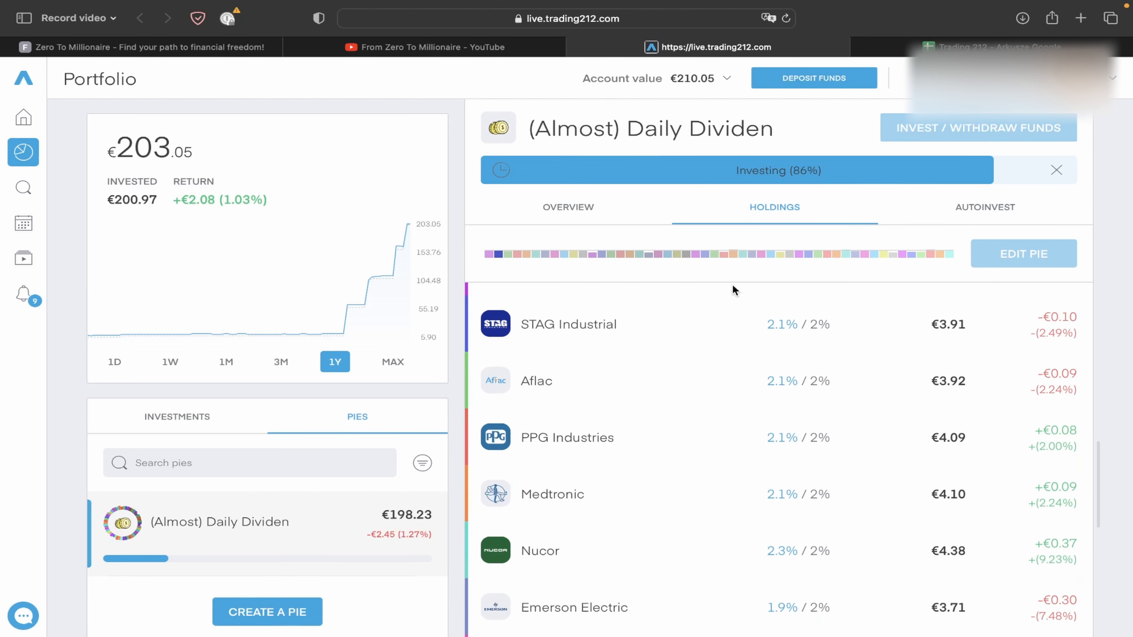
{"action": "scroll", "scroll_direction": "down", "scroll_amount": 3}
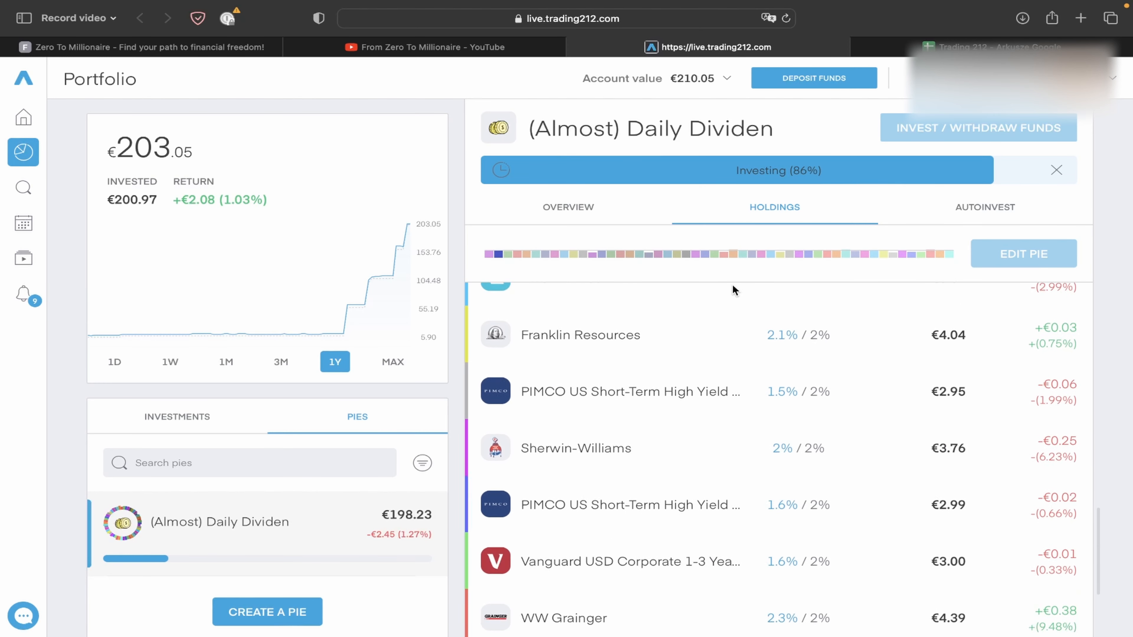
{"action": "scroll", "scroll_direction": "down", "scroll_amount": 3}
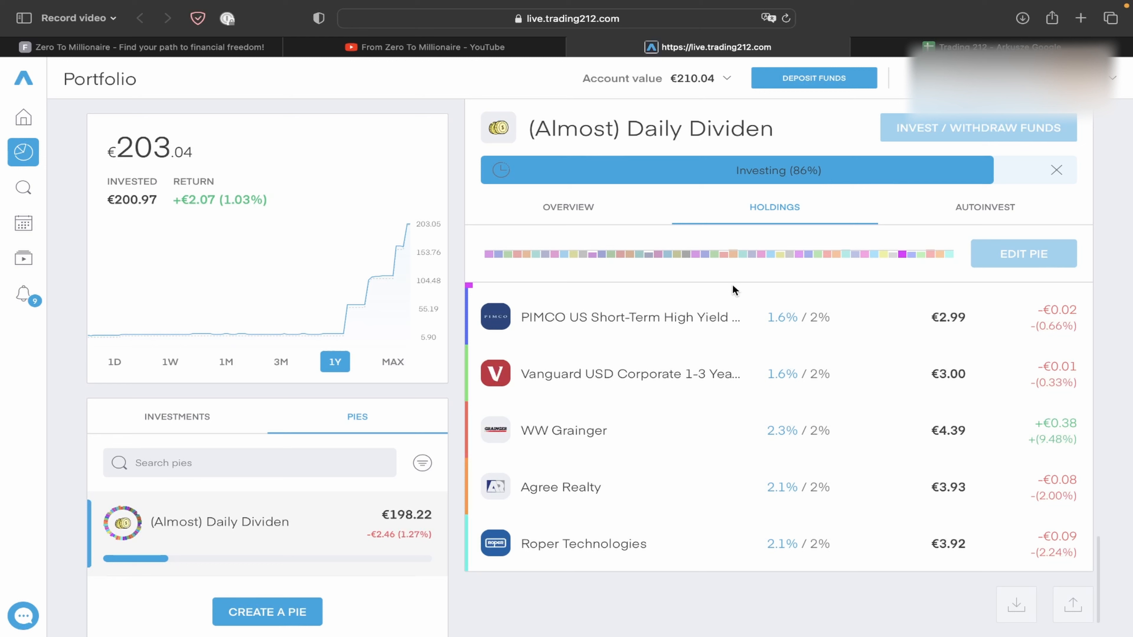